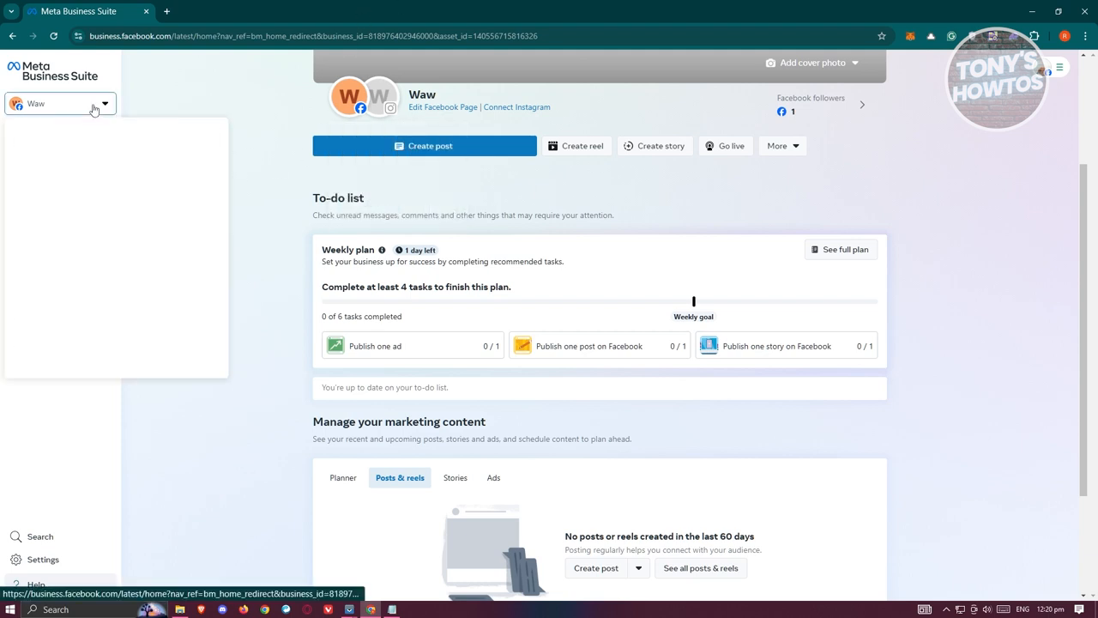
# Step: Switch the active business asset from Waw to Renzis Page
pyautogui.click(59, 103)
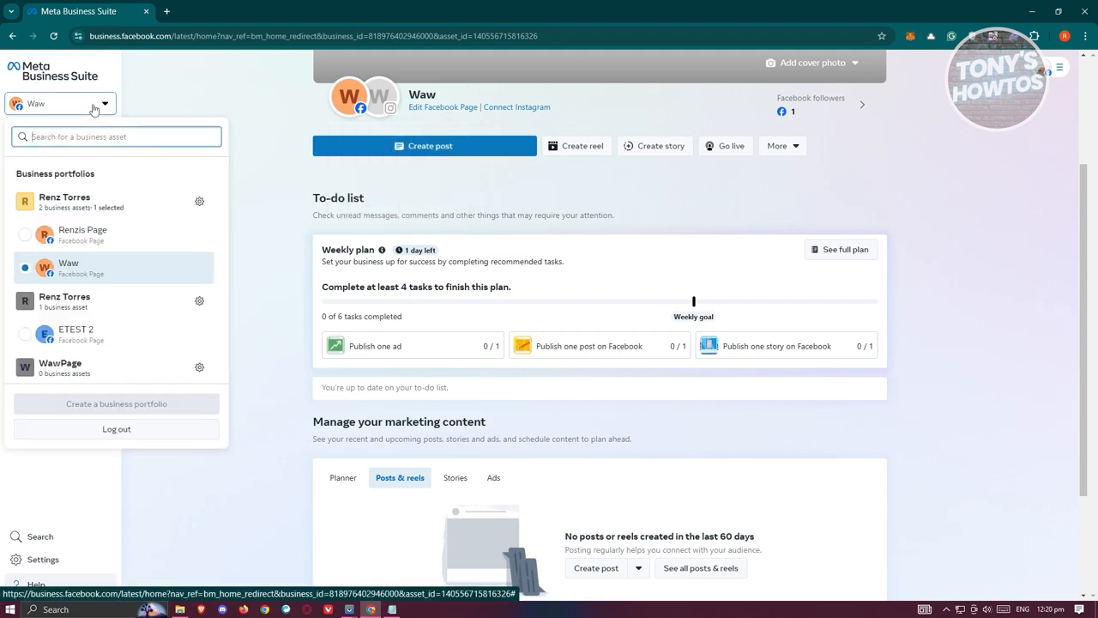
pyautogui.moveTo(96, 264)
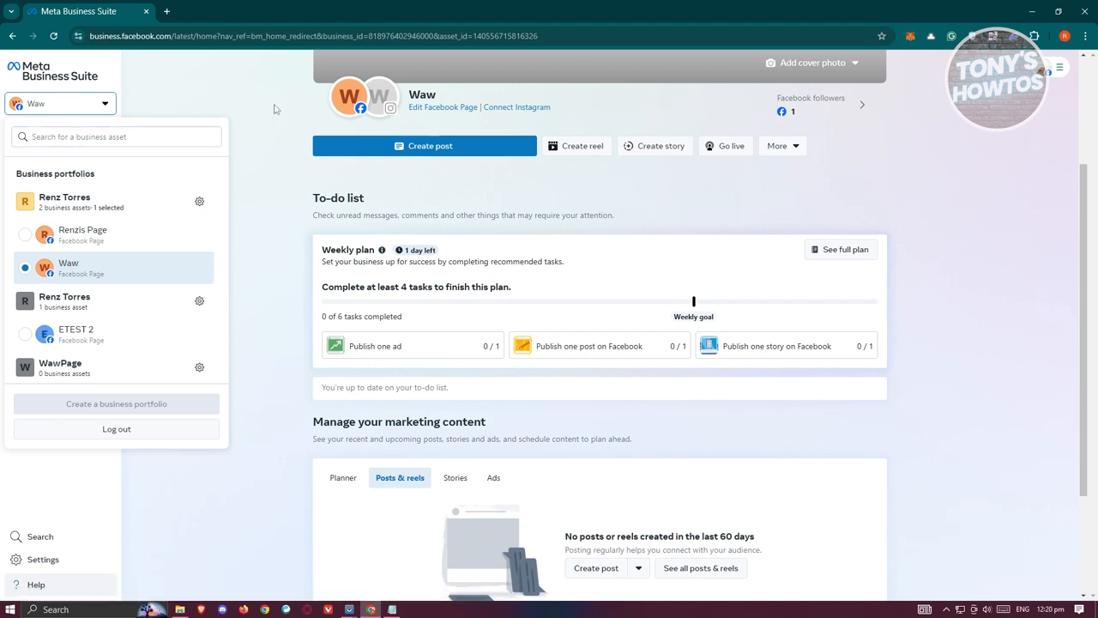
pyautogui.click(83, 234)
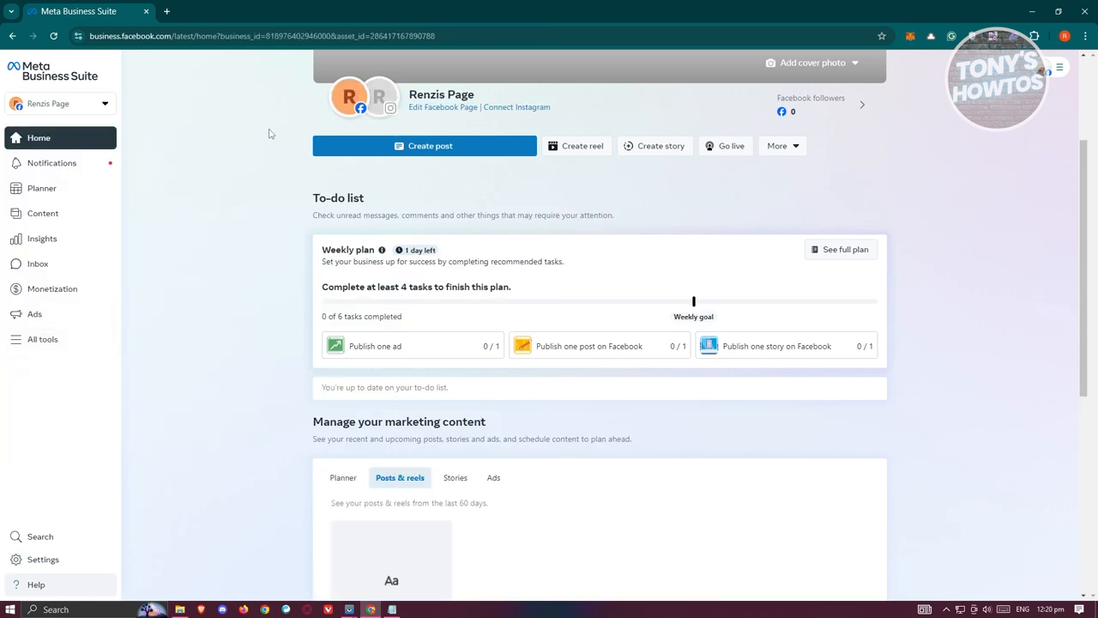
# Step: Open the Renzis Page Inbox from All tools under Engage audience
pyautogui.click(42, 339)
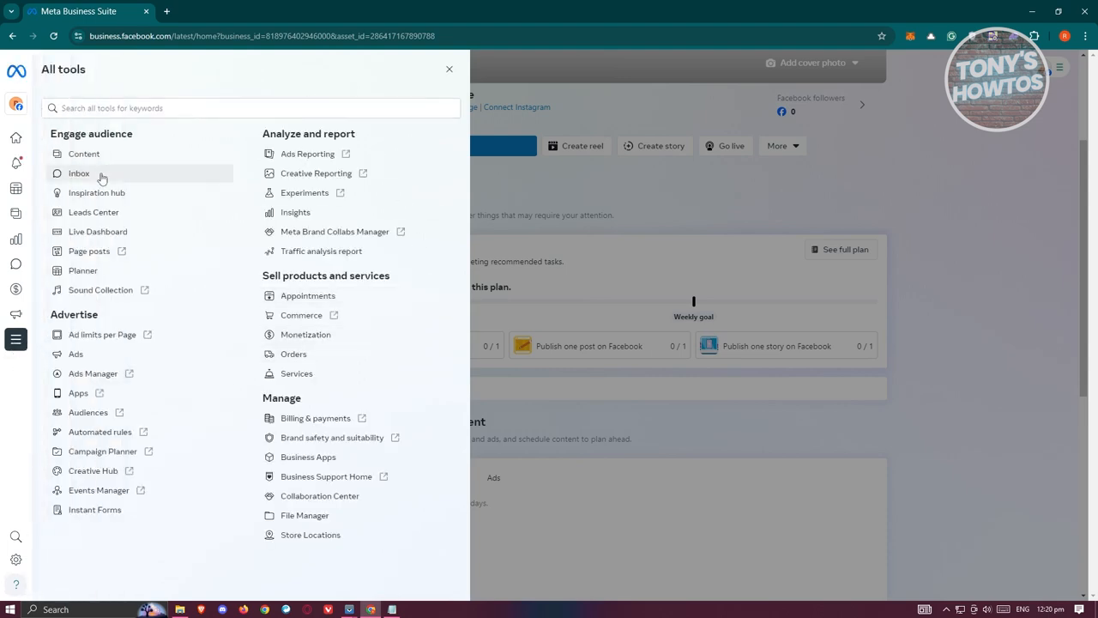
pyautogui.click(78, 173)
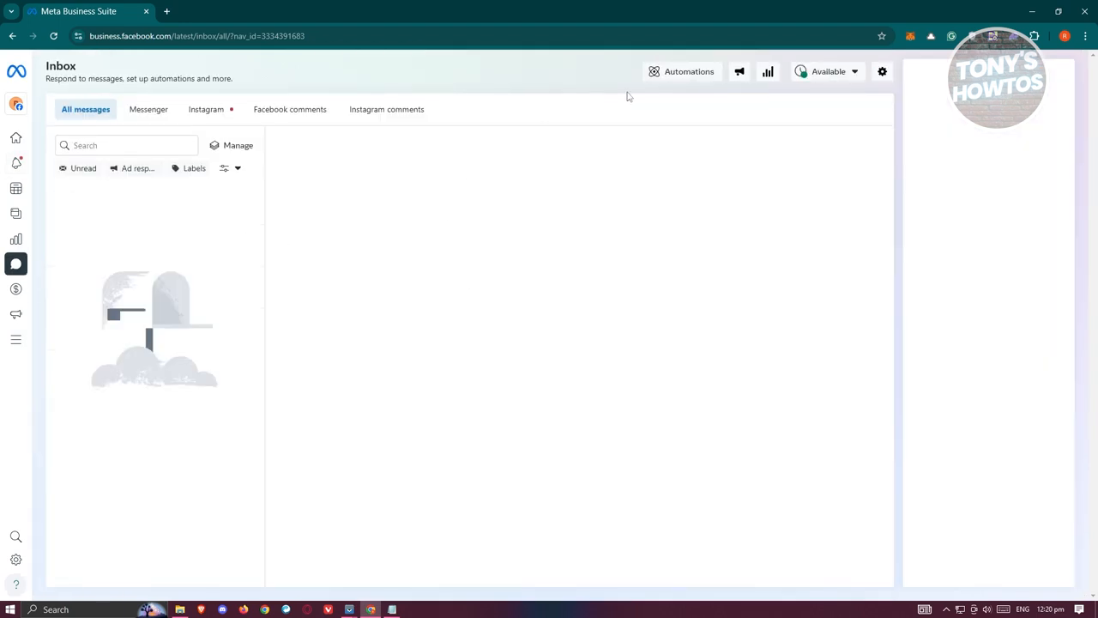
pyautogui.click(689, 71)
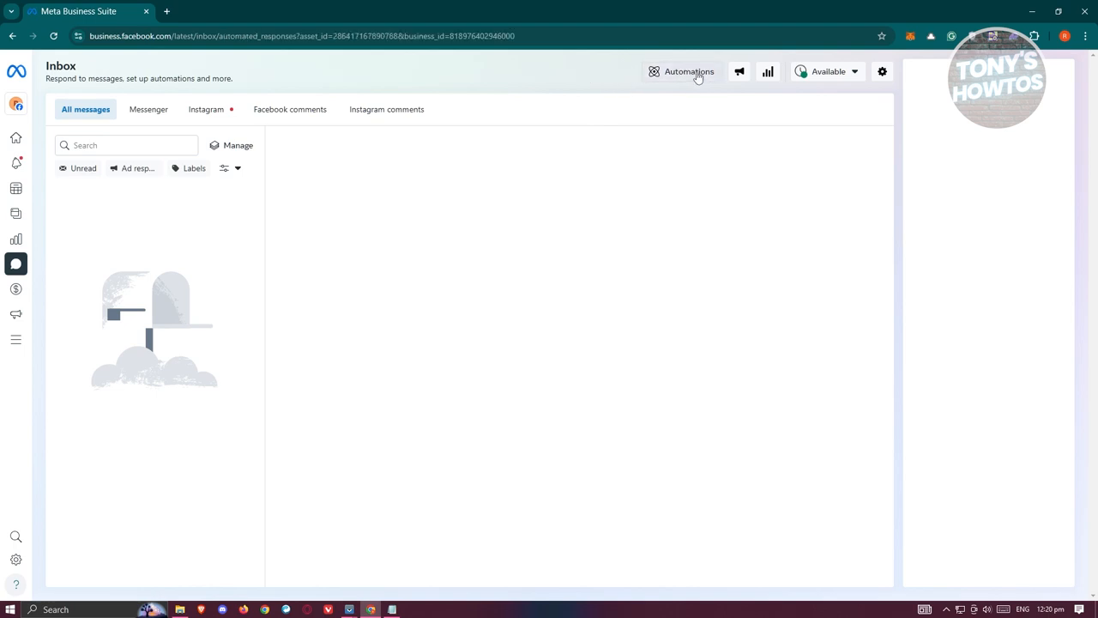
# Step: Create a new automation in Inbox Automations using the Instant reply template
pyautogui.click(688, 71)
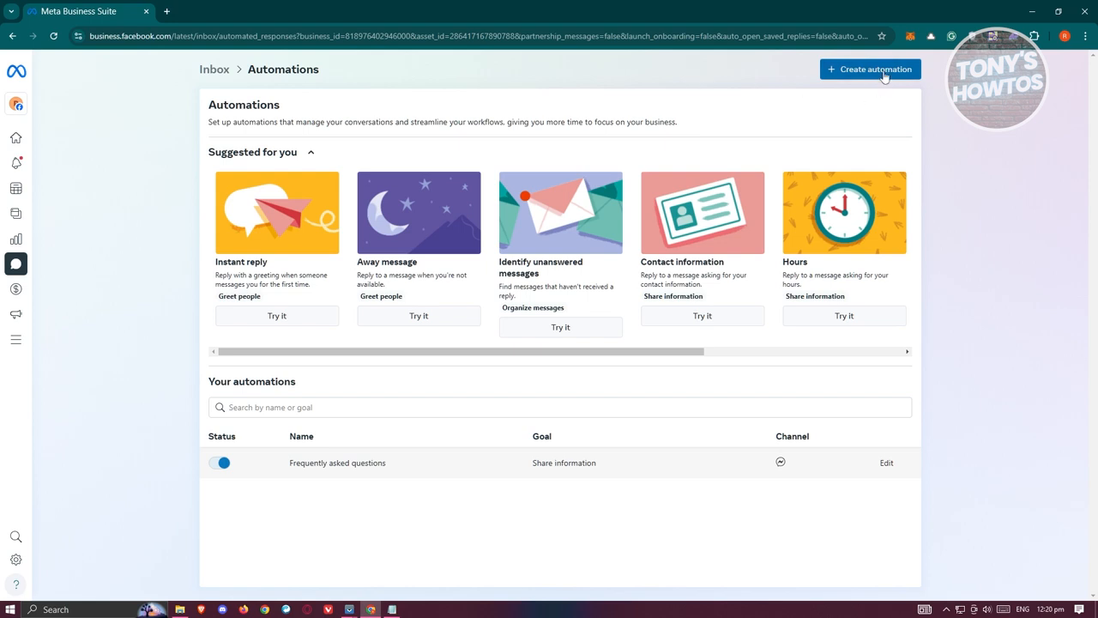
pyautogui.click(870, 69)
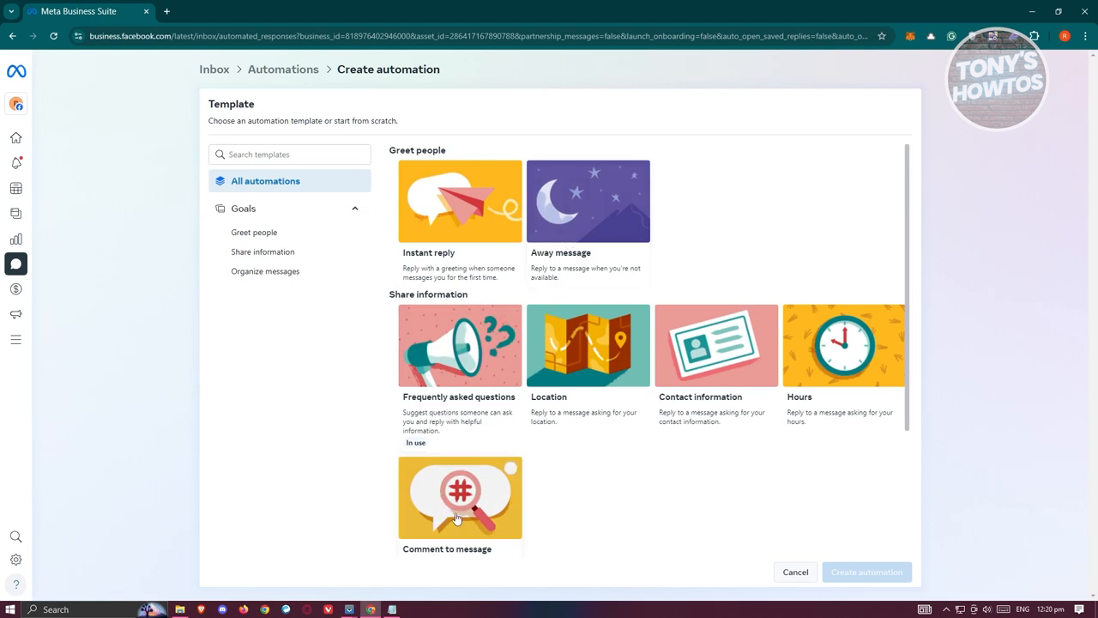
pyautogui.moveTo(479, 512)
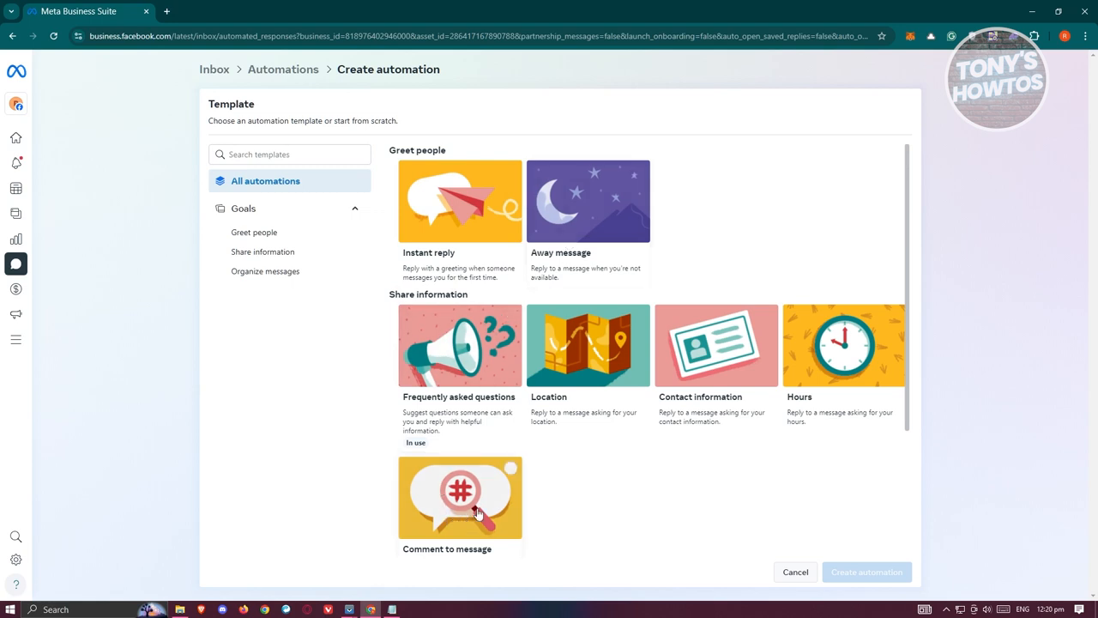
pyautogui.moveTo(453, 236)
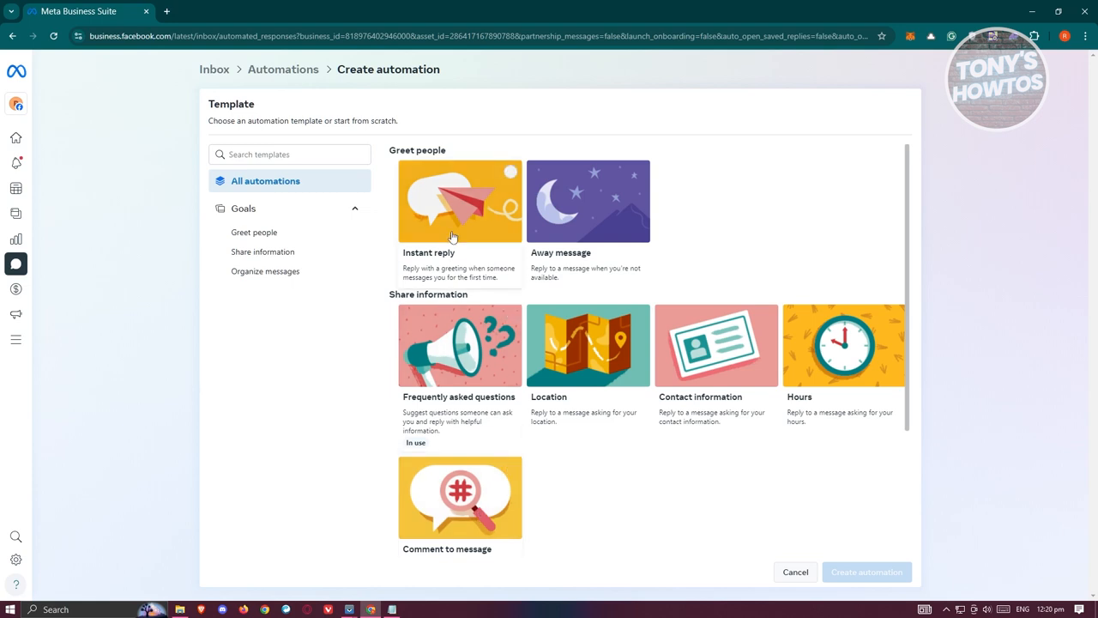
pyautogui.click(459, 202)
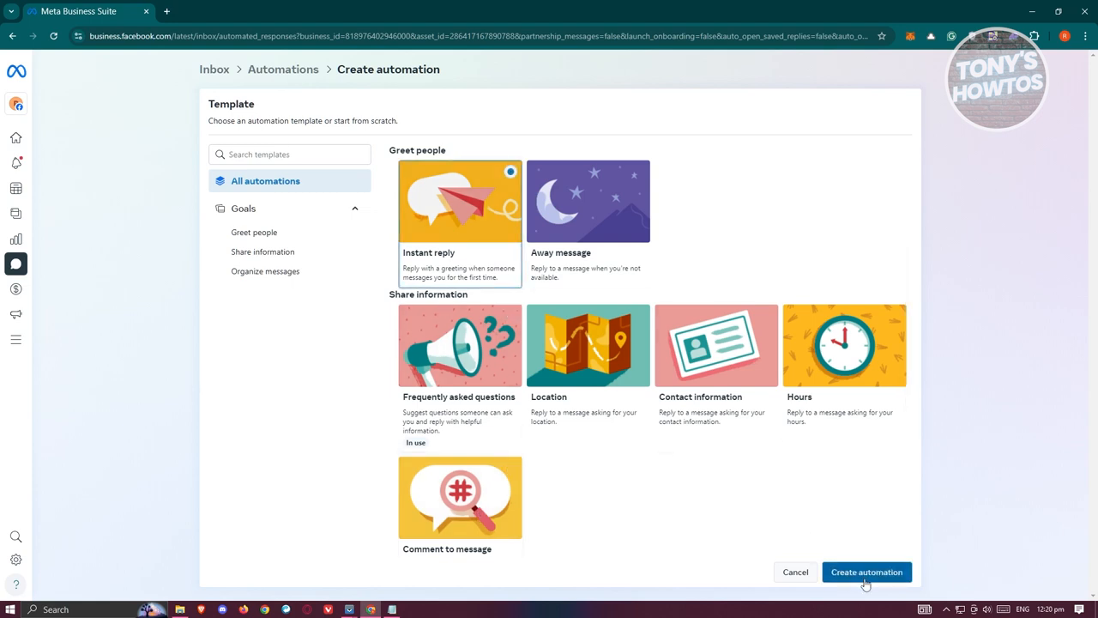
pyautogui.click(867, 572)
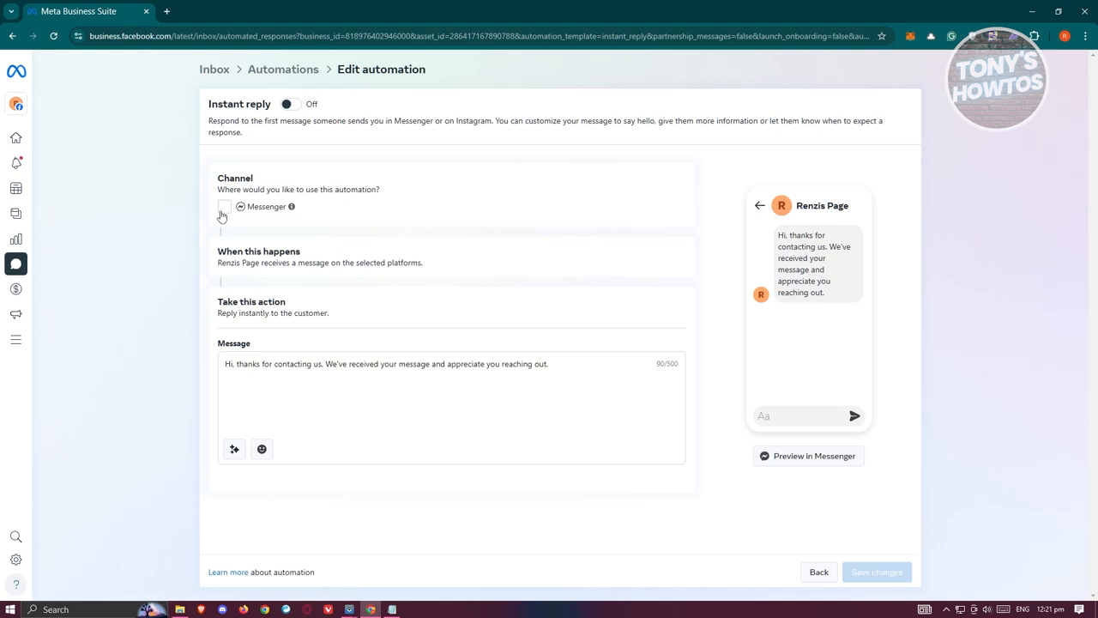
# Step: Select Messenger as the Instant reply channel and review the default greeting
pyautogui.click(224, 206)
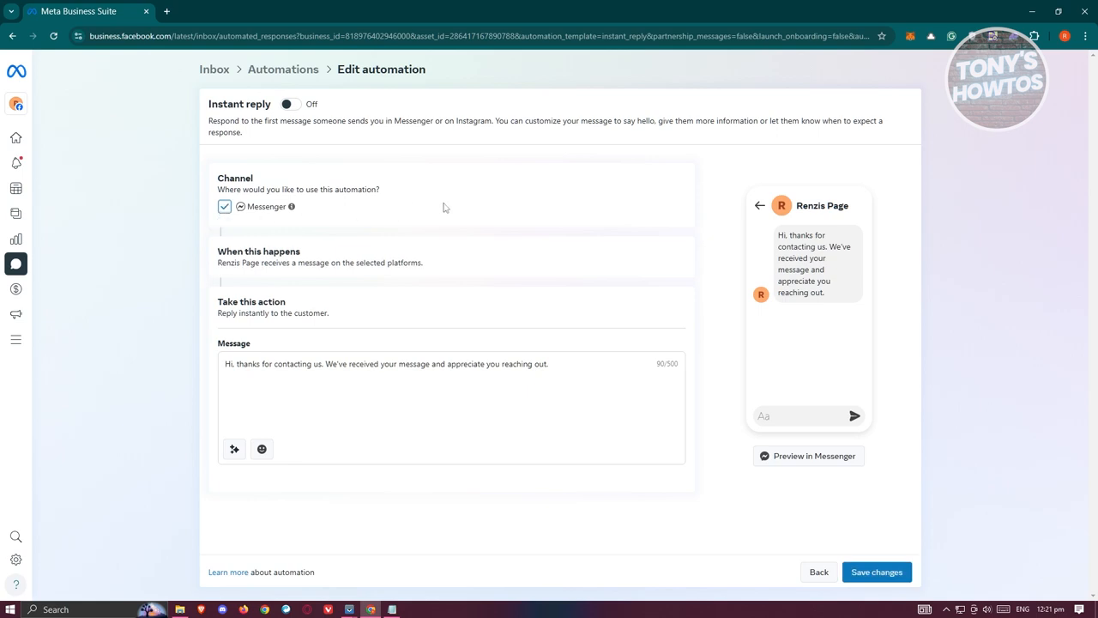
pyautogui.moveTo(447, 211)
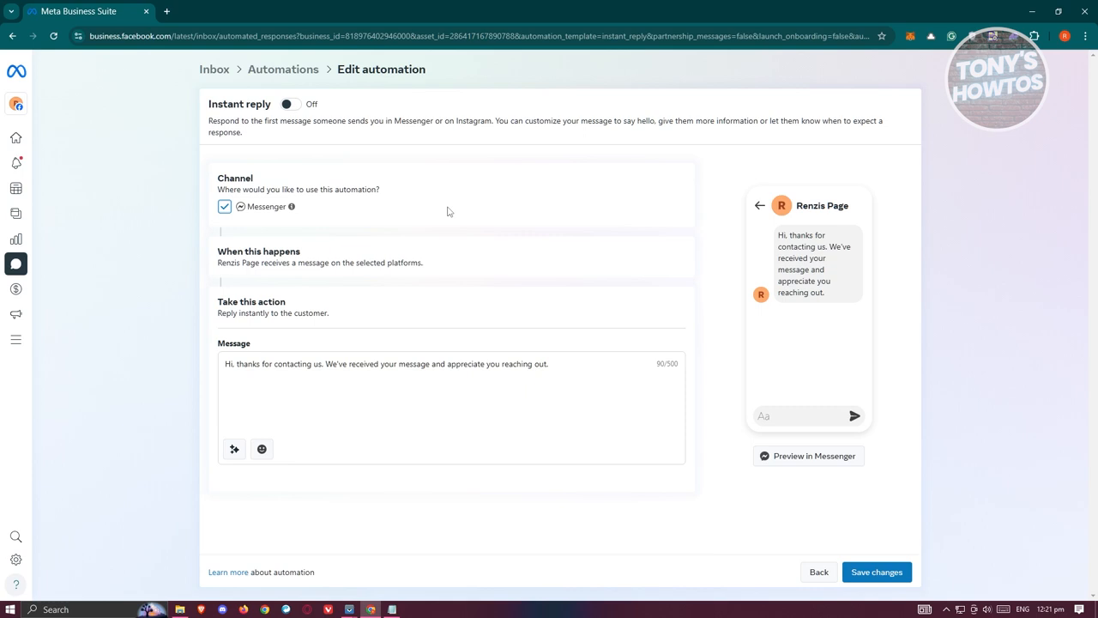
pyautogui.moveTo(504, 227)
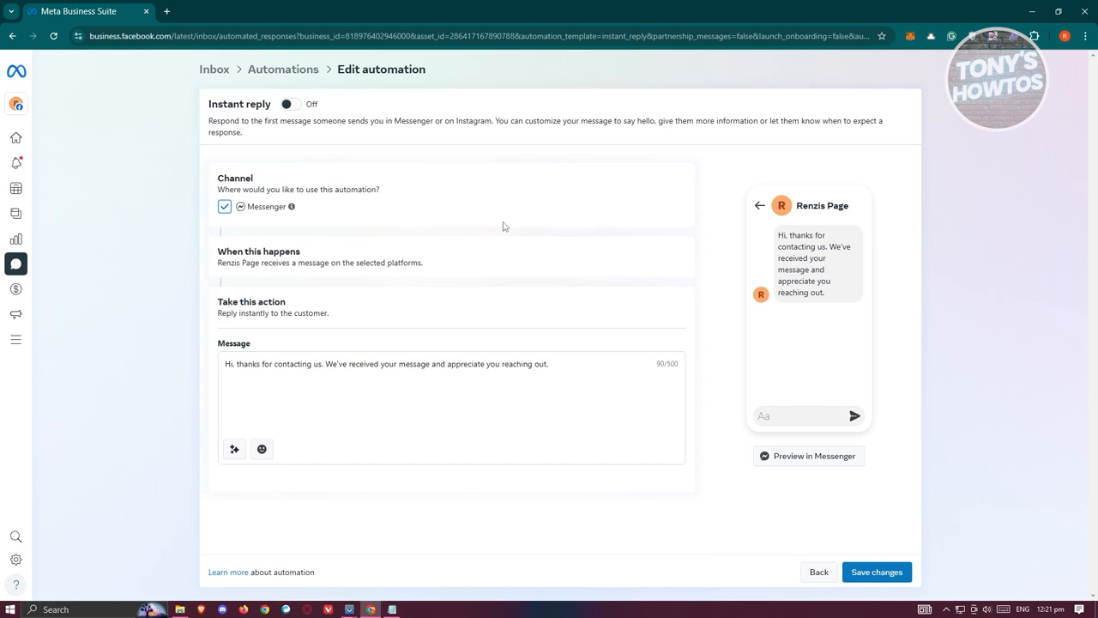
pyautogui.moveTo(247, 267)
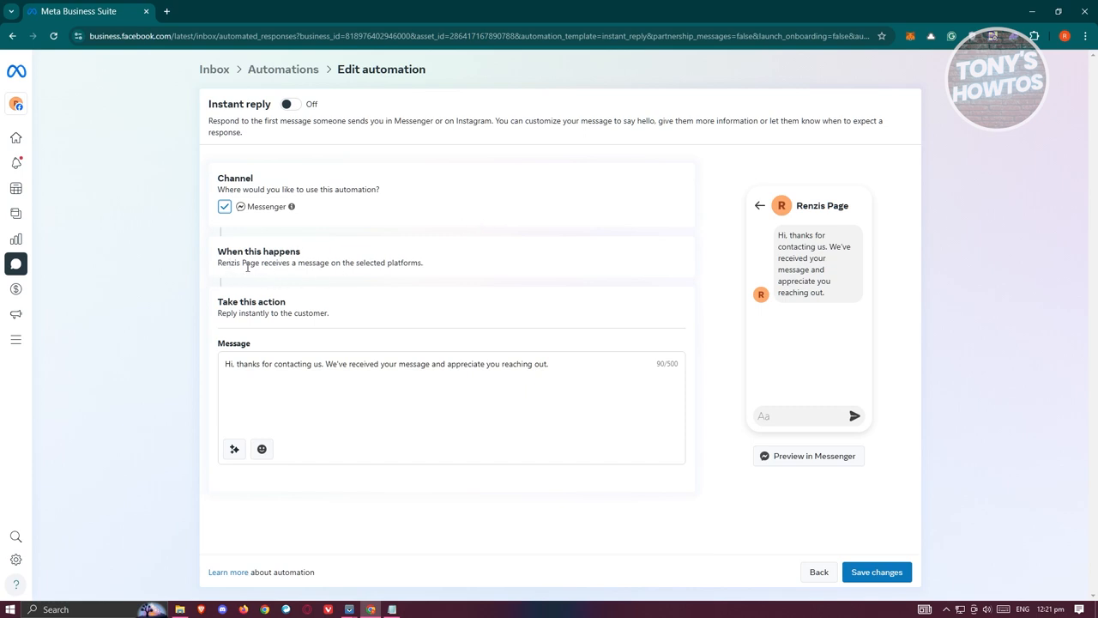
pyautogui.moveTo(364, 273)
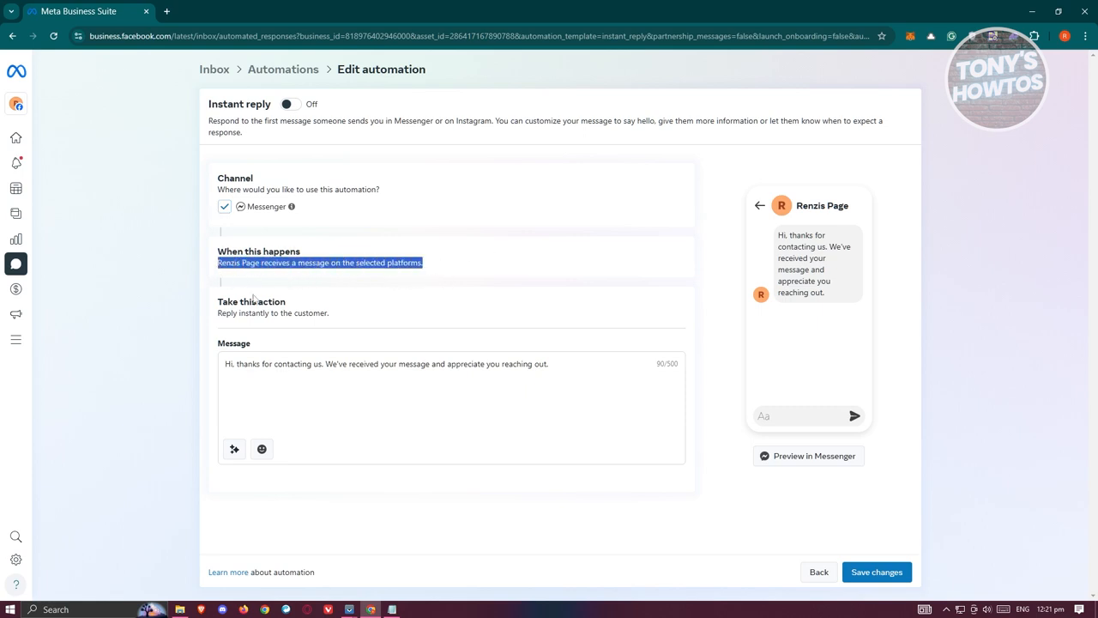
pyautogui.doubleClick(251, 301)
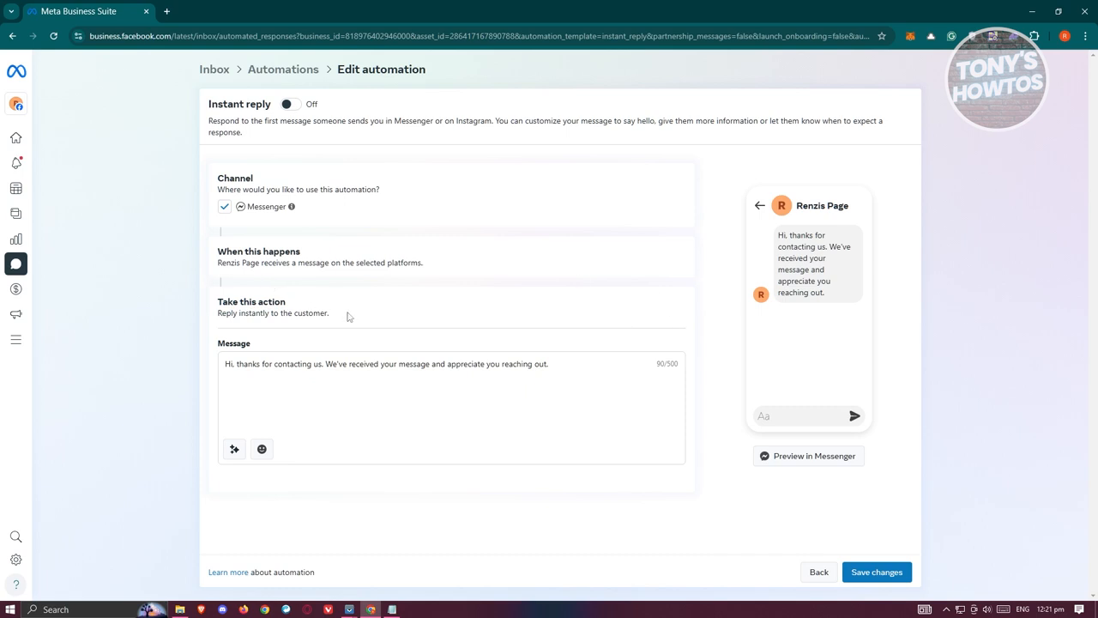
pyautogui.moveTo(539, 345)
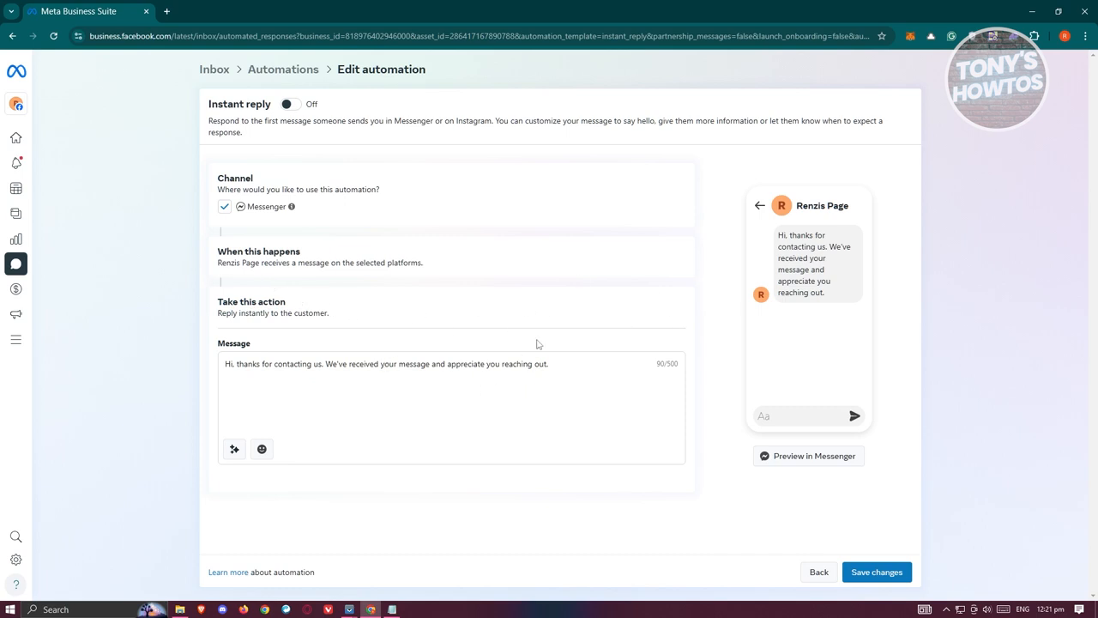
pyautogui.moveTo(582, 357)
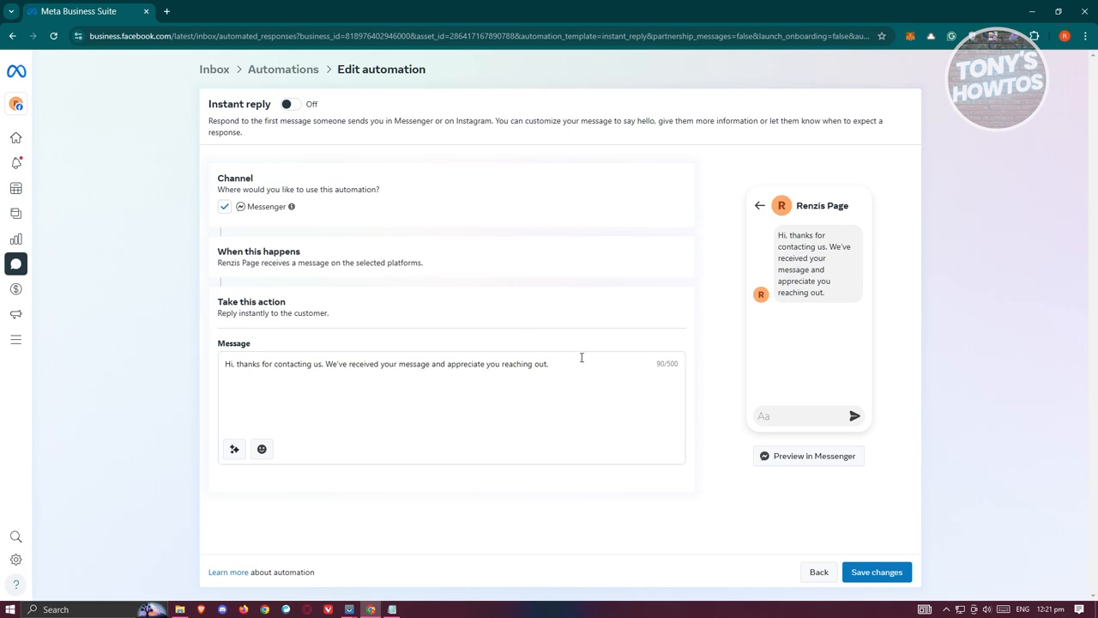
pyautogui.moveTo(239, 367)
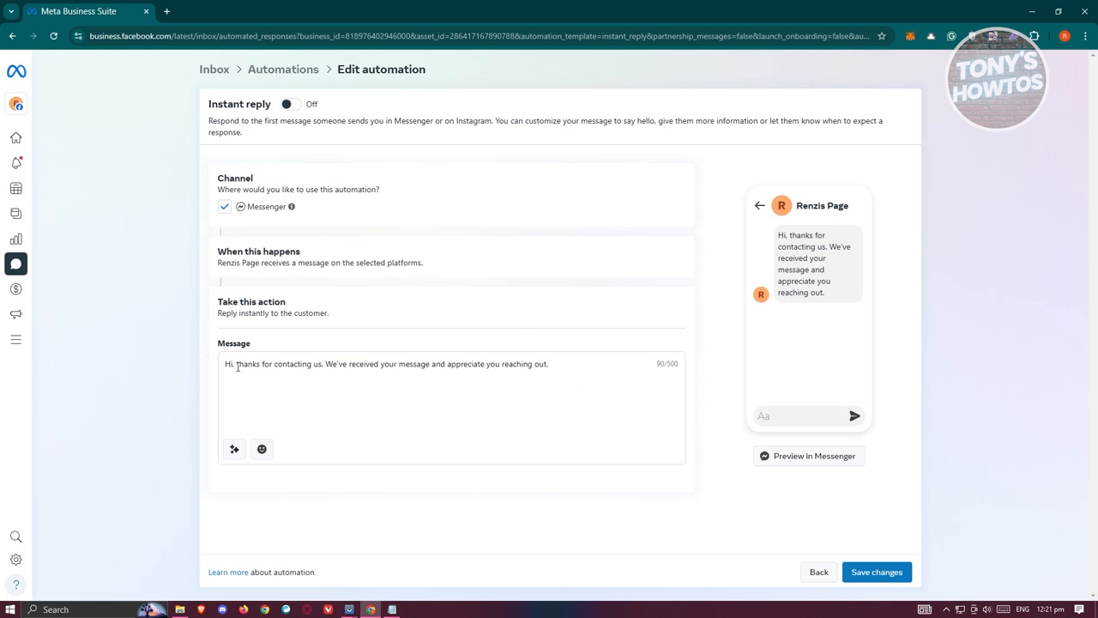
pyautogui.moveTo(238, 364); pyautogui.dragTo(548, 364)
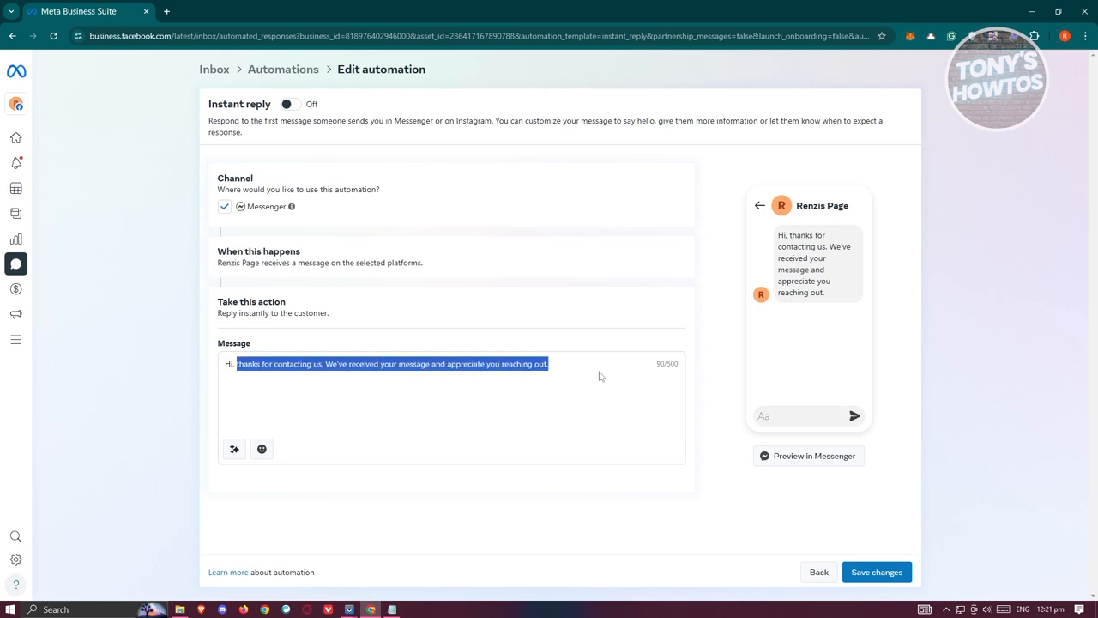
pyautogui.click(268, 393)
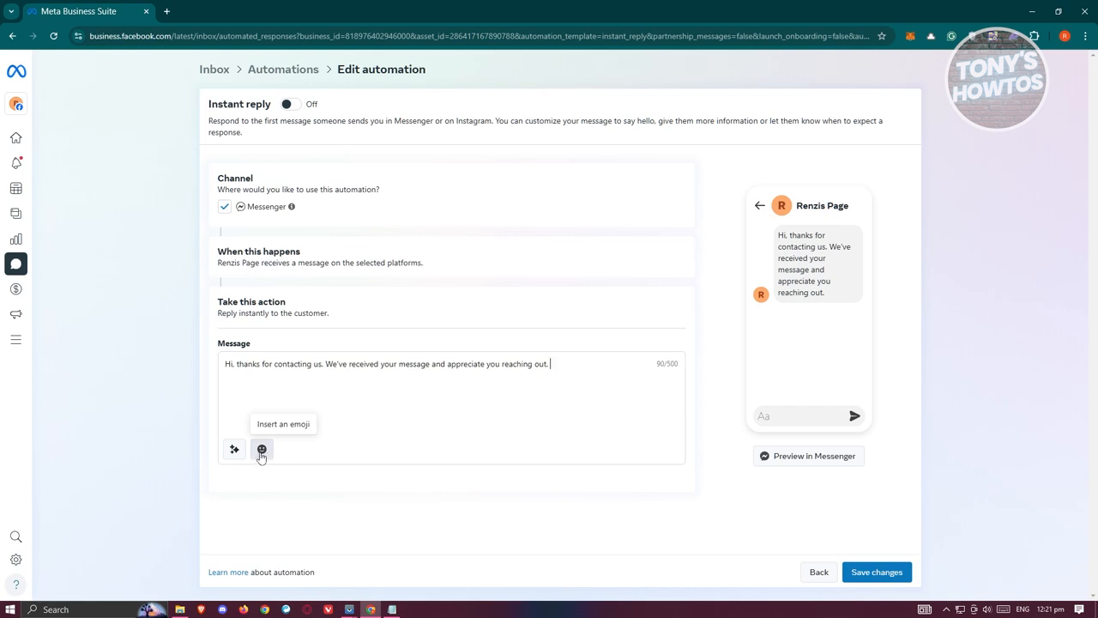
pyautogui.click(262, 449)
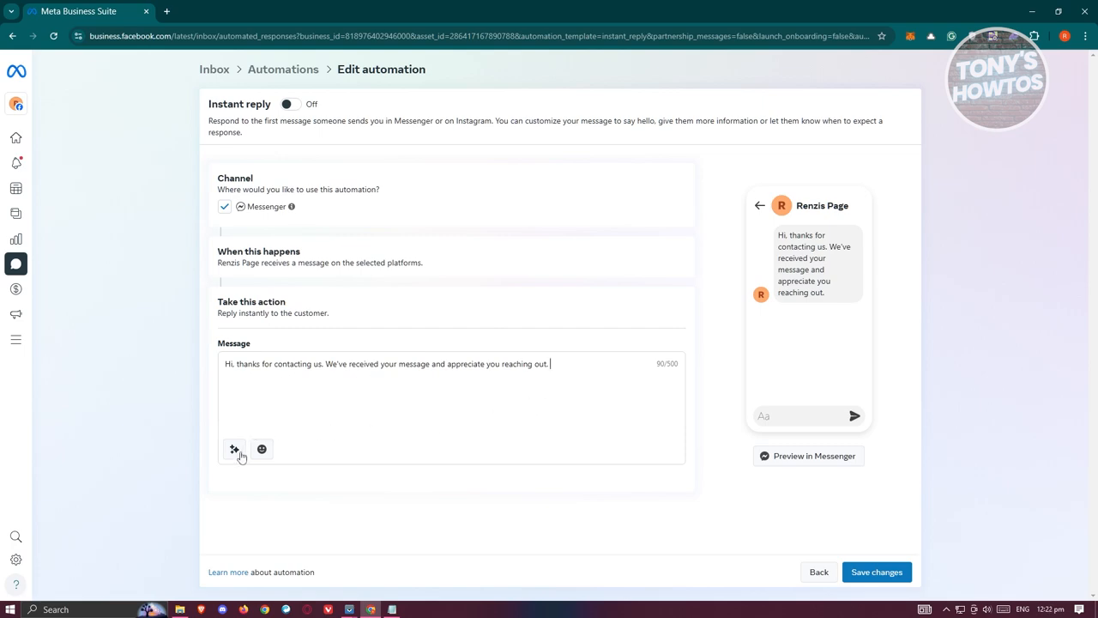
pyautogui.moveTo(234, 448)
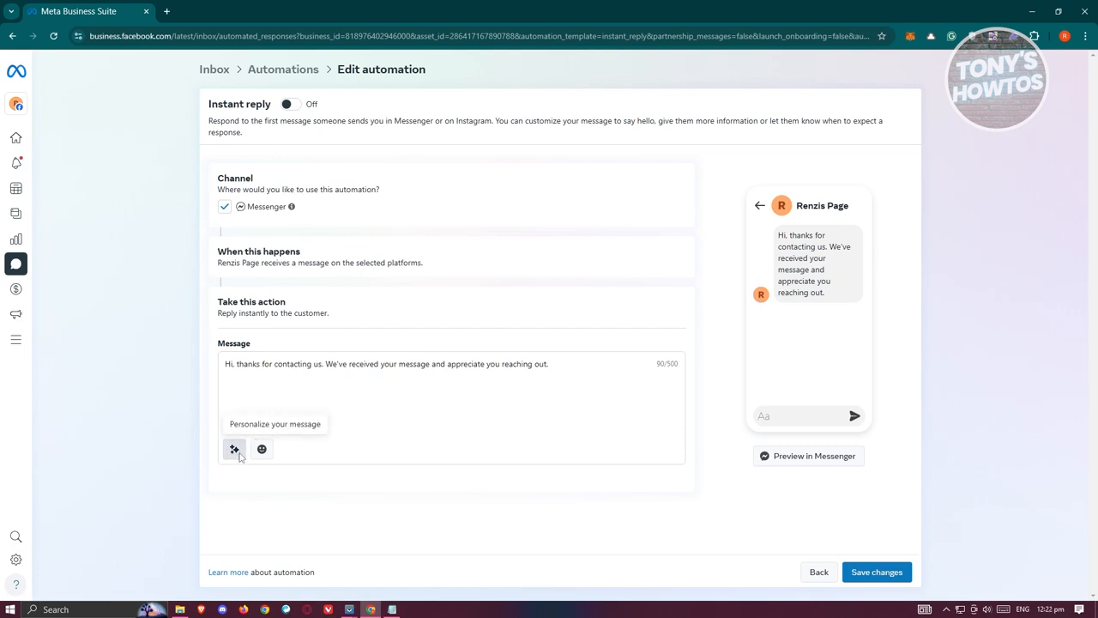
# Step: Add the recipient's first name after "Hi" in the greeting and save the instant reply
pyautogui.click(234, 449)
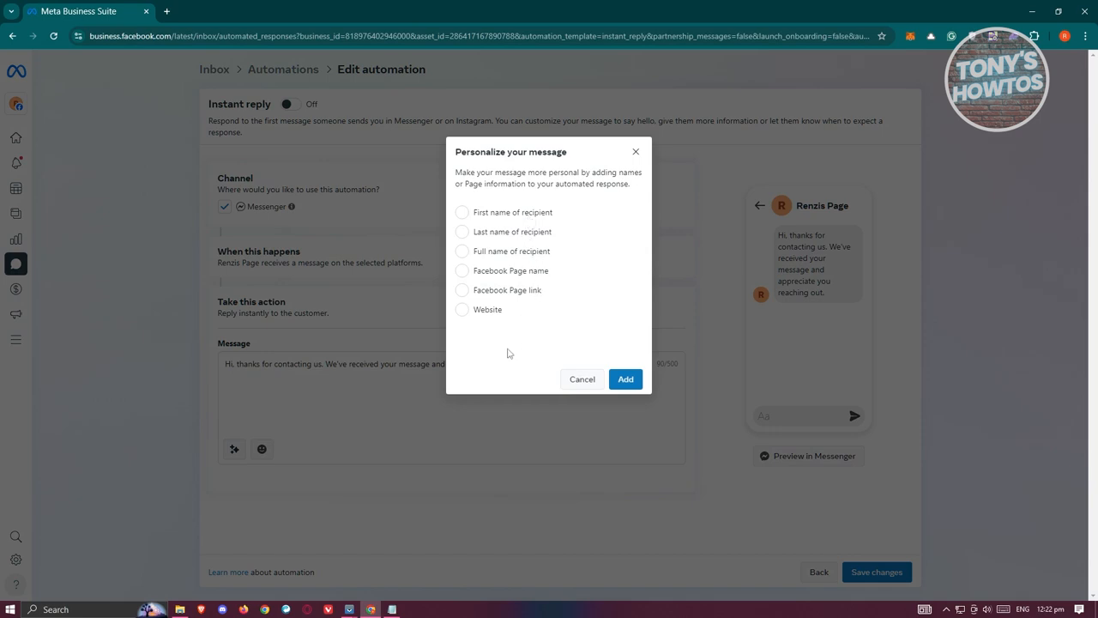
pyautogui.moveTo(516, 363)
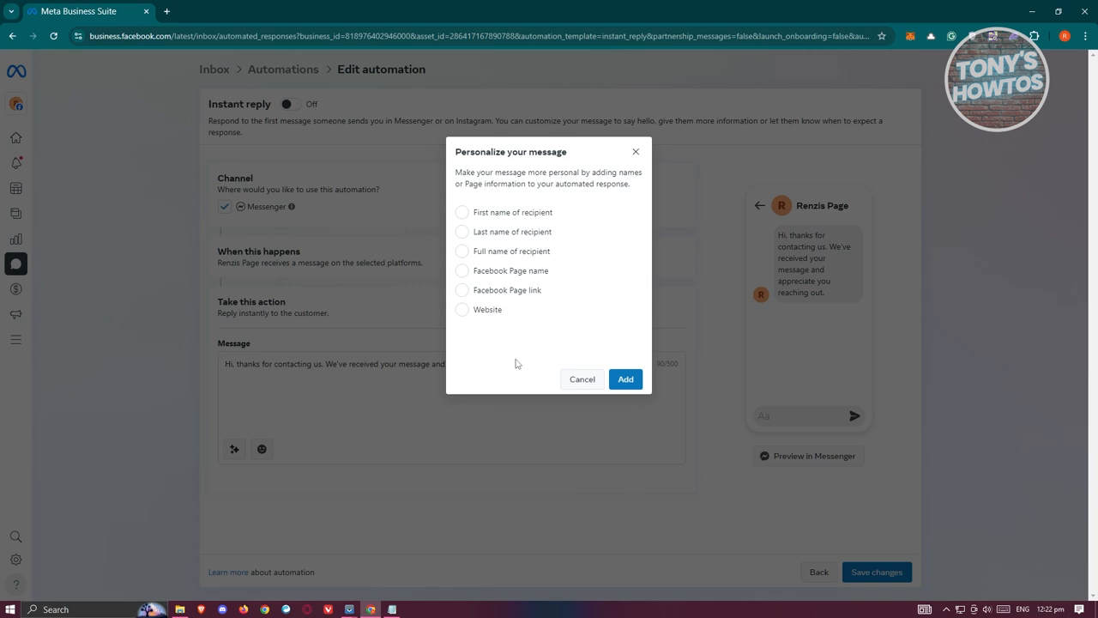
pyautogui.moveTo(479, 216)
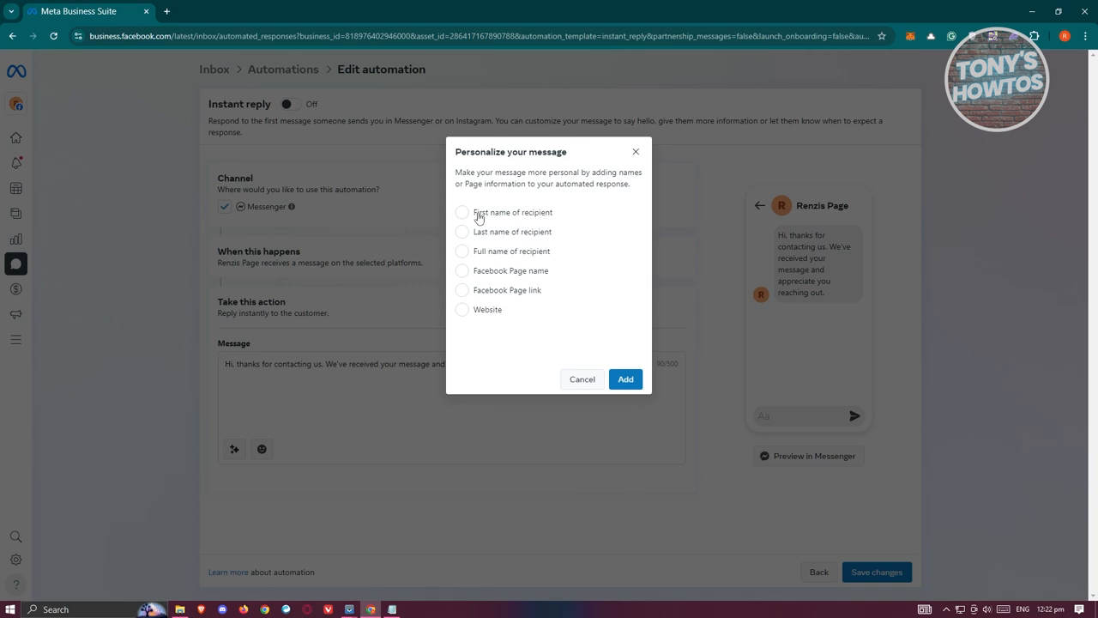
pyautogui.click(461, 212)
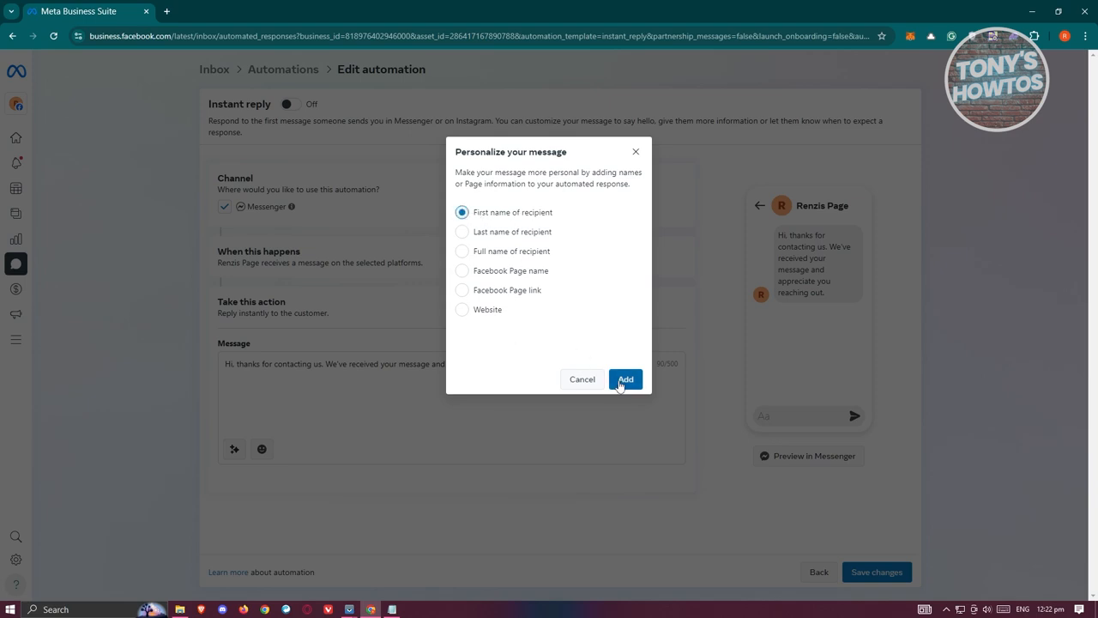
pyautogui.click(626, 379)
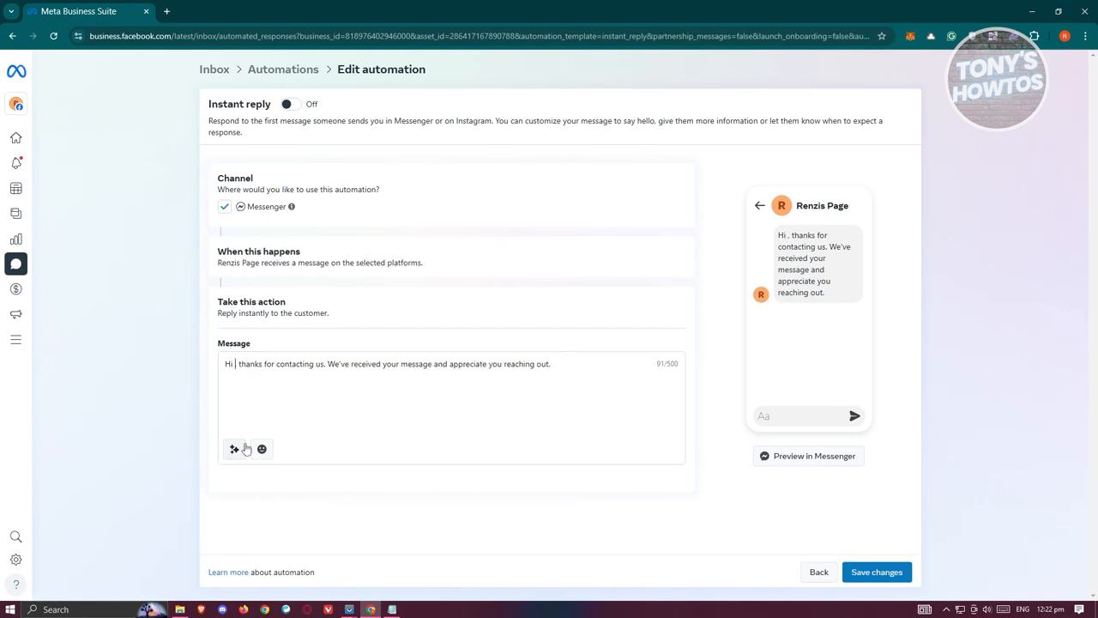
pyautogui.click(232, 449)
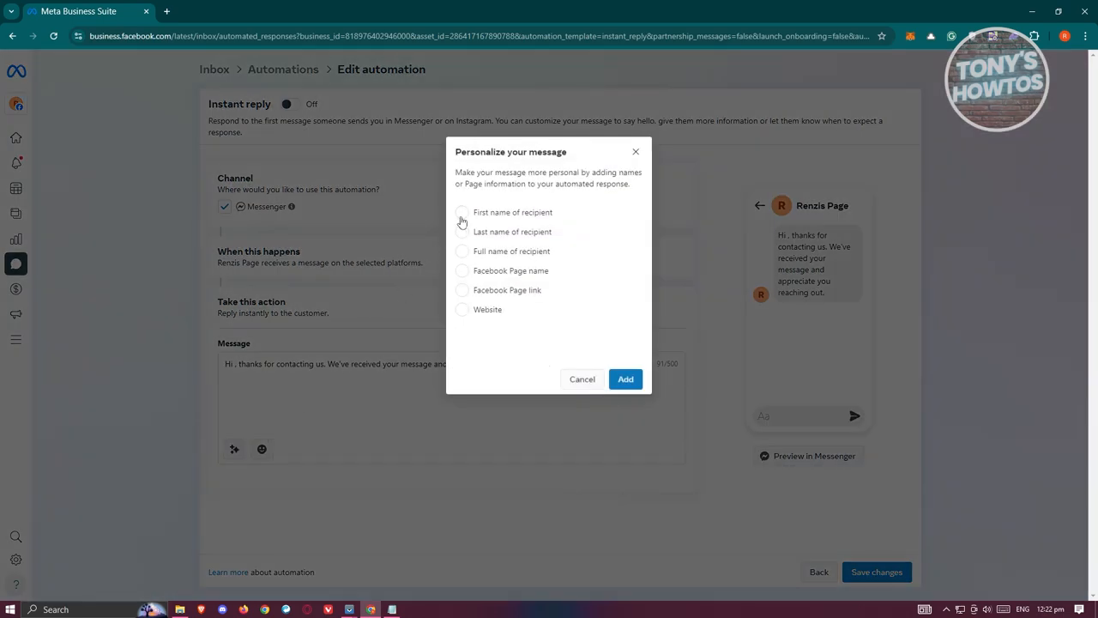
pyautogui.click(626, 379)
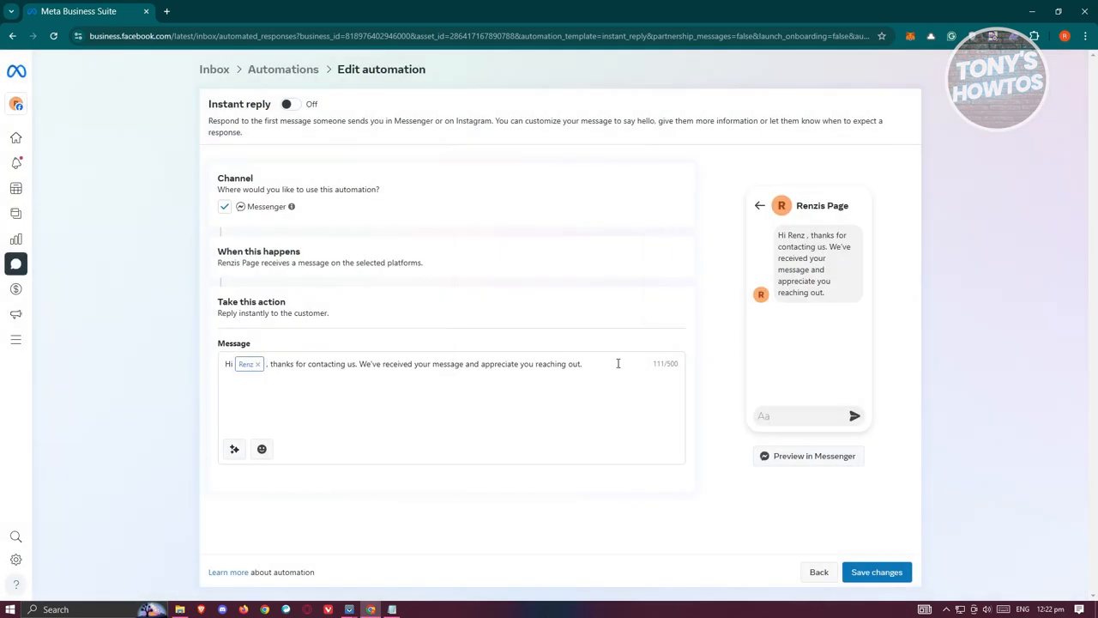
pyautogui.click(876, 572)
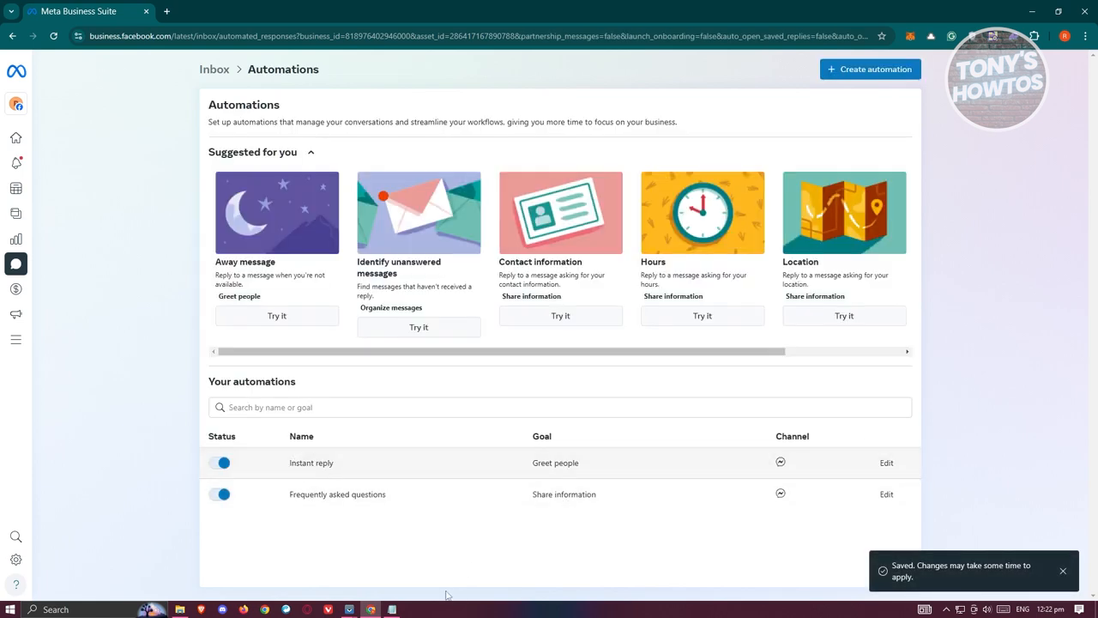
pyautogui.moveTo(886, 462)
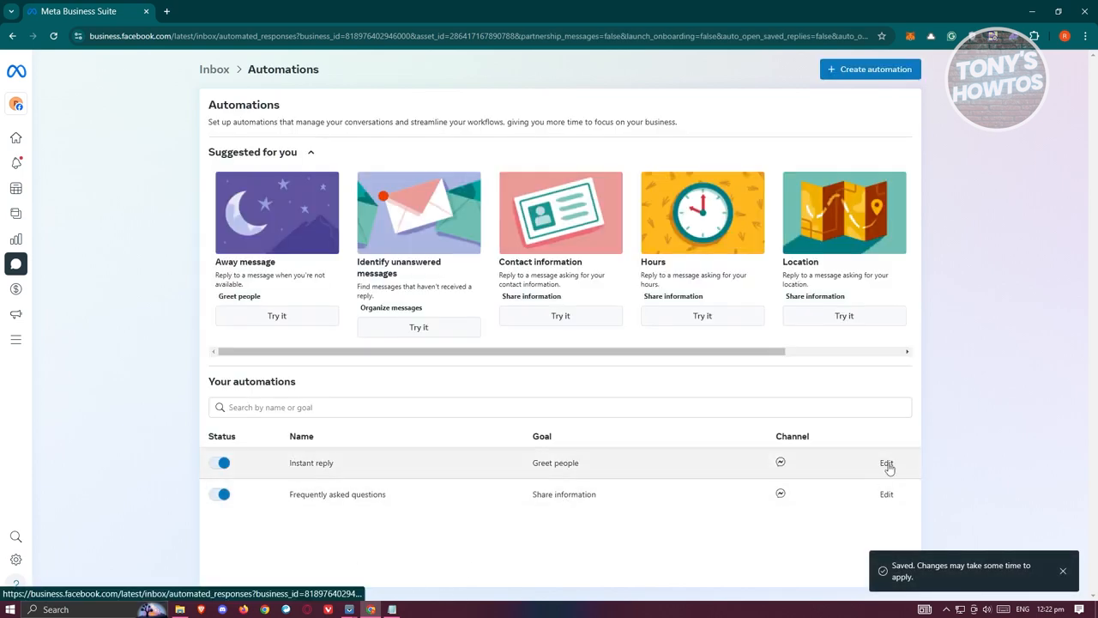
# Step: Reopen Instant reply to confirm it is On with the first-name tag, then return to Automations
pyautogui.click(886, 463)
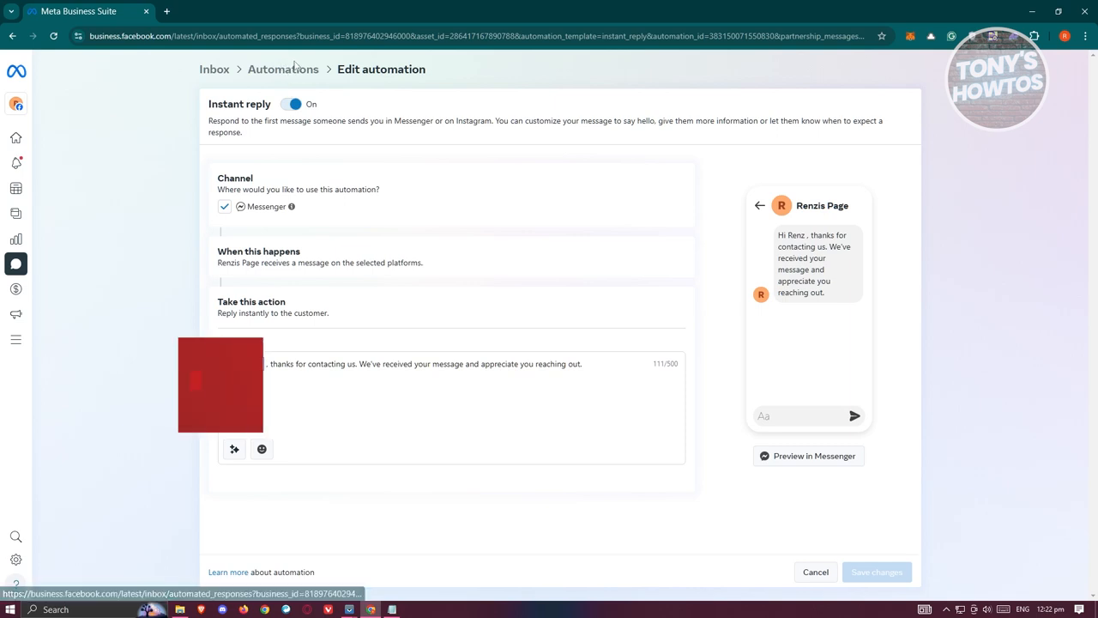
pyautogui.click(816, 572)
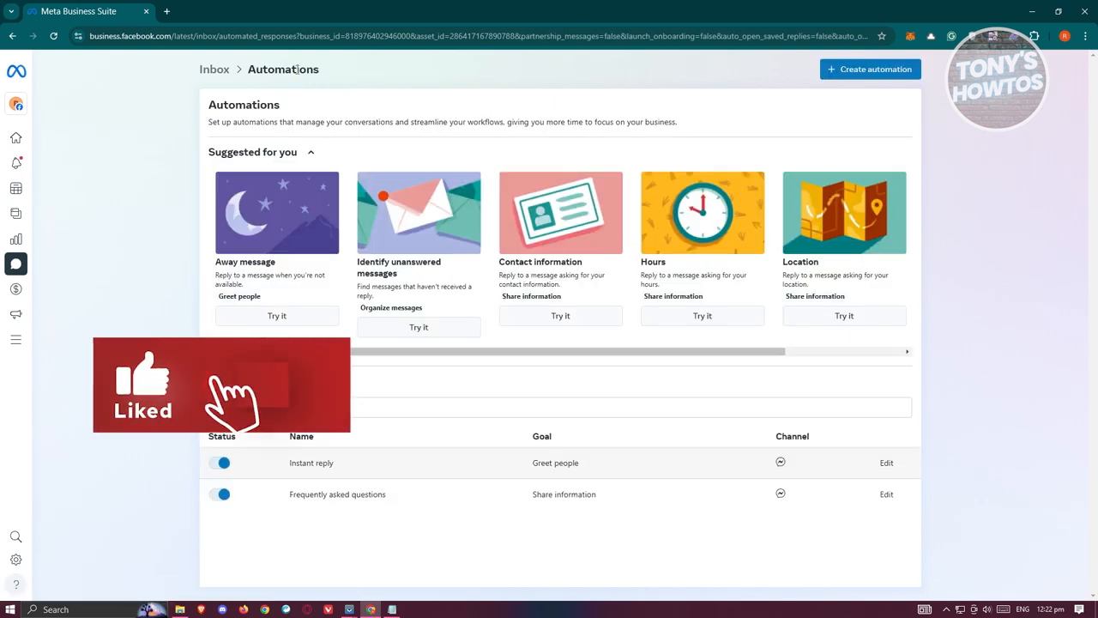